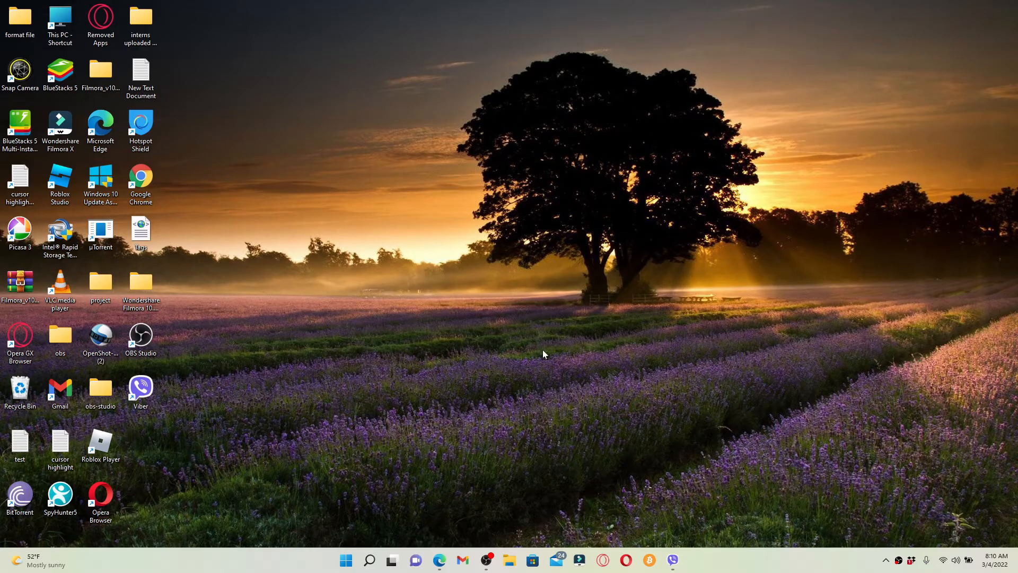
{"action": "mouse_move", "coordinate": [545, 258]}
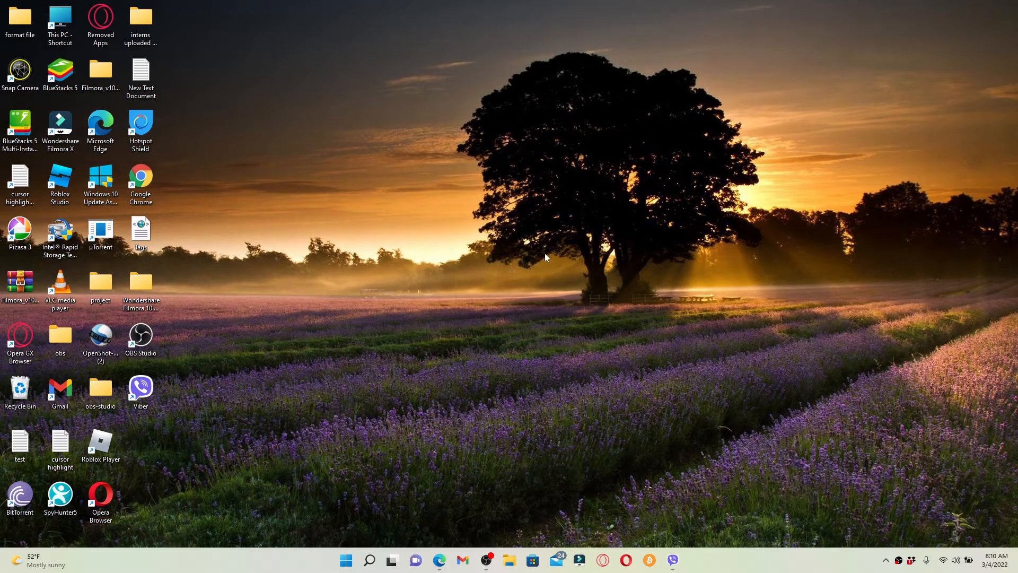
Step: Launch Viber from the desktop shortcut to show its chat list
{"action": "left_click", "coordinate": [672, 560]}
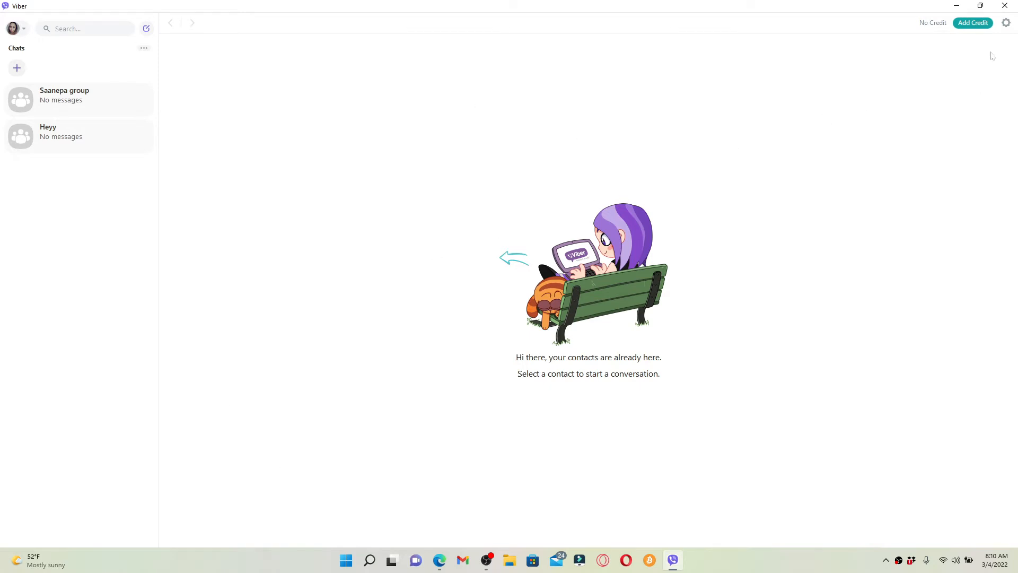
Step: Go to the Privacy & Security section of Viber's settings
{"action": "left_click", "coordinate": [1005, 22]}
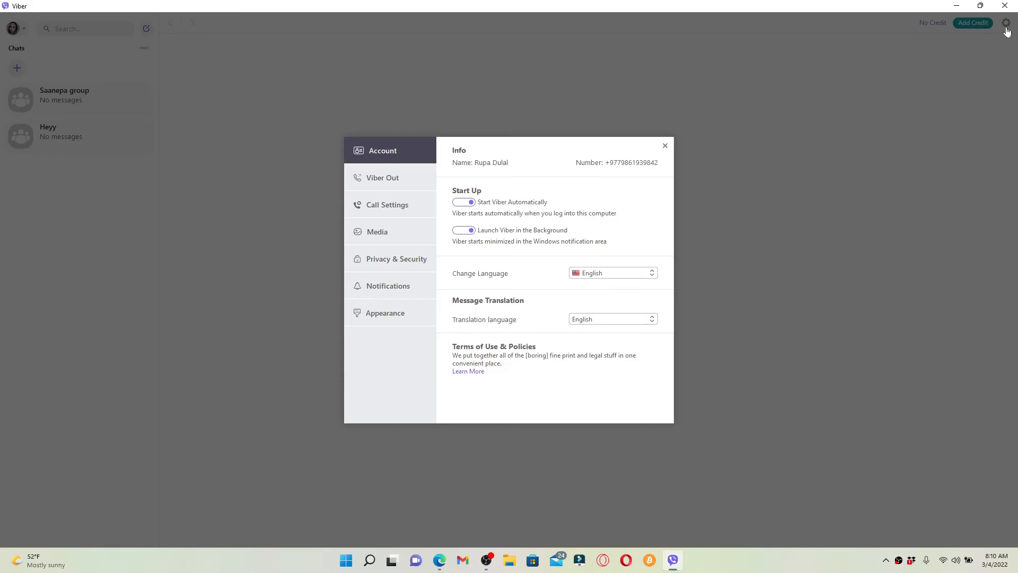
{"action": "mouse_move", "coordinate": [419, 153]}
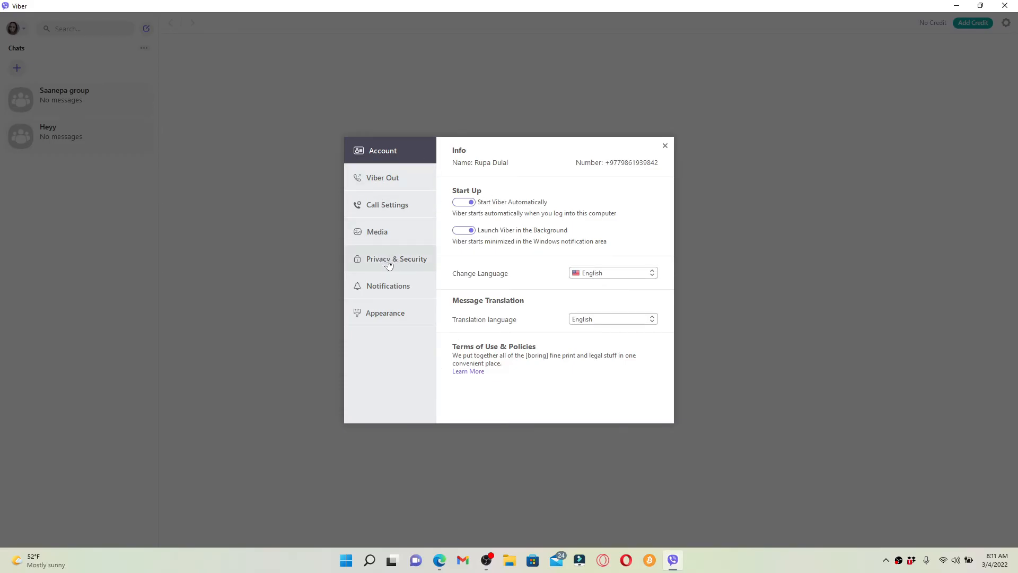
{"action": "left_click", "coordinate": [395, 259]}
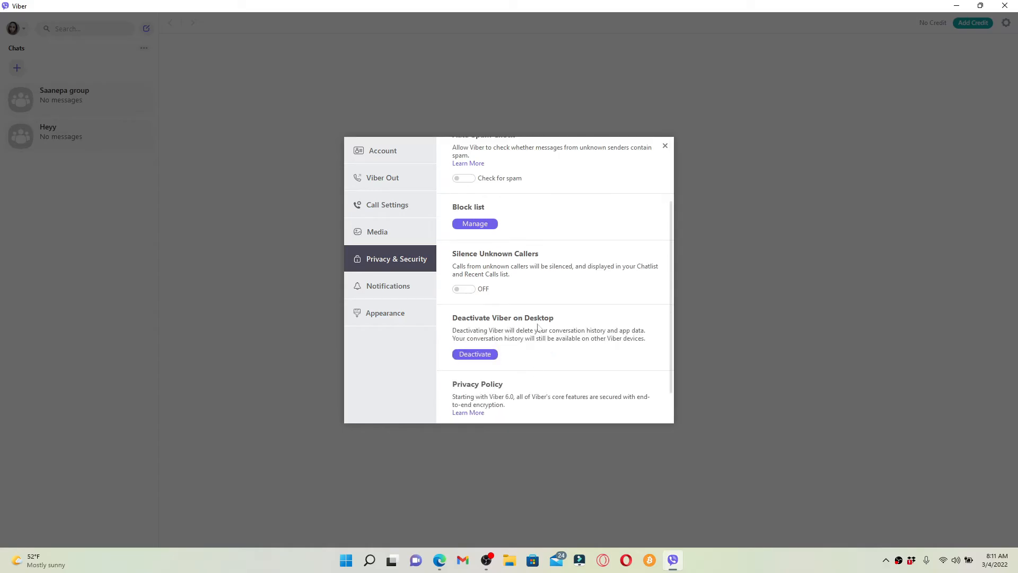
Step: Start Deactivate Viber on Desktop to bring up its confirmation prompt
{"action": "scroll", "scroll_direction": "down", "scroll_amount": 3}
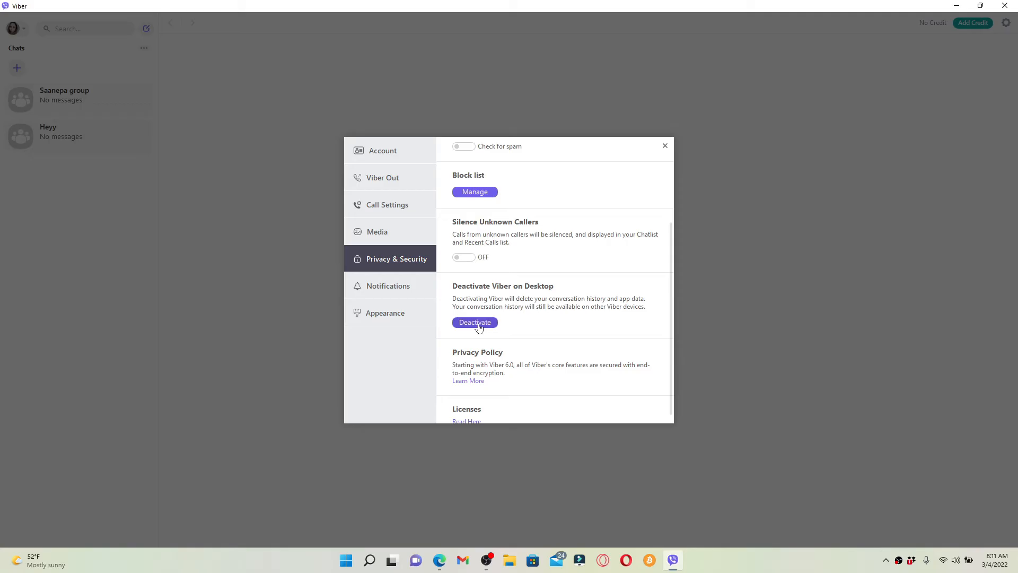
{"action": "left_click", "coordinate": [475, 323]}
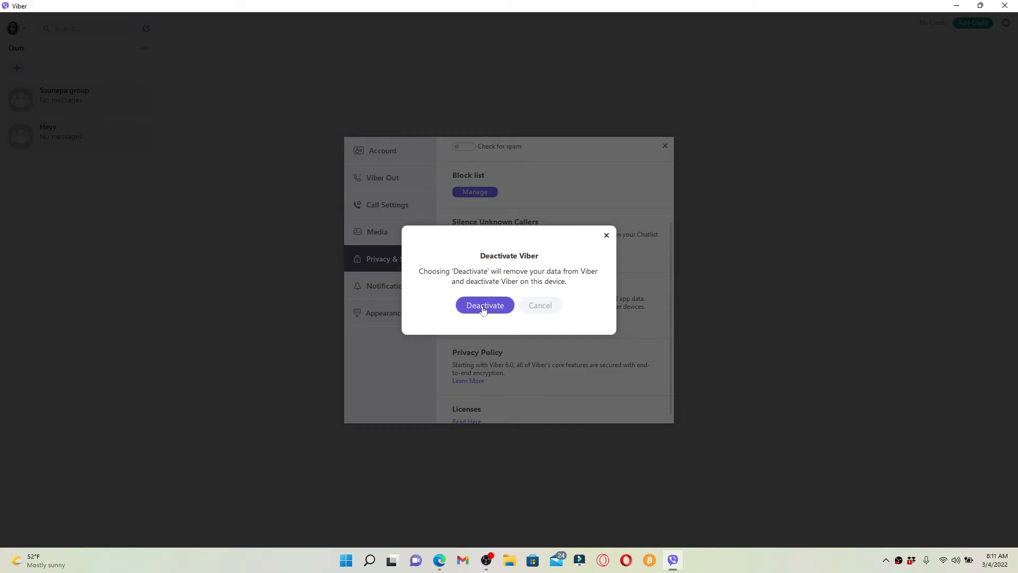
Step: Confirm deactivation so Viber logs out to the QR login screen, then close the window
{"action": "left_click", "coordinate": [483, 306]}
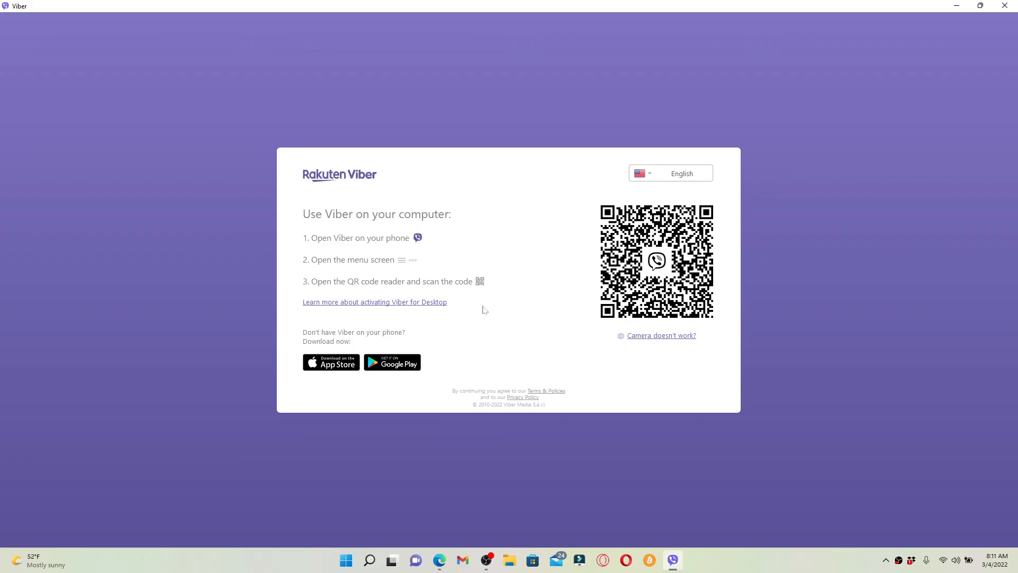
{"action": "mouse_move", "coordinate": [912, 73]}
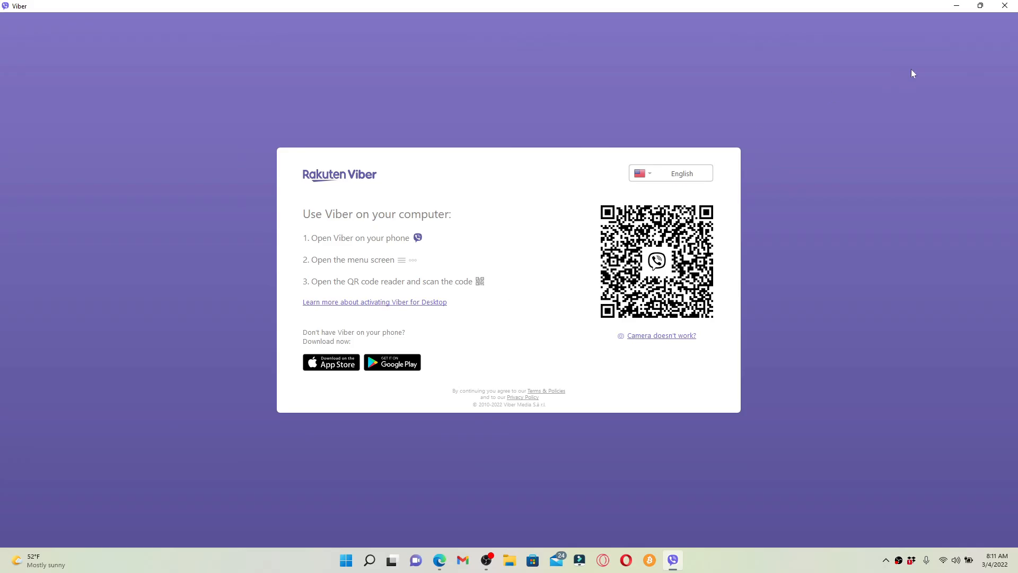
{"action": "mouse_move", "coordinate": [745, 148]}
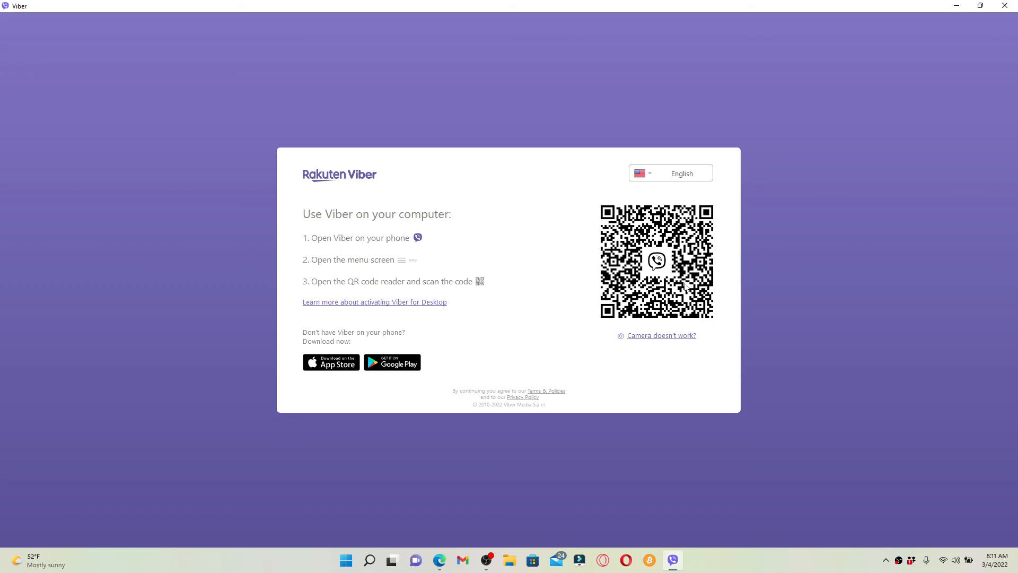
{"action": "left_click", "coordinate": [960, 5]}
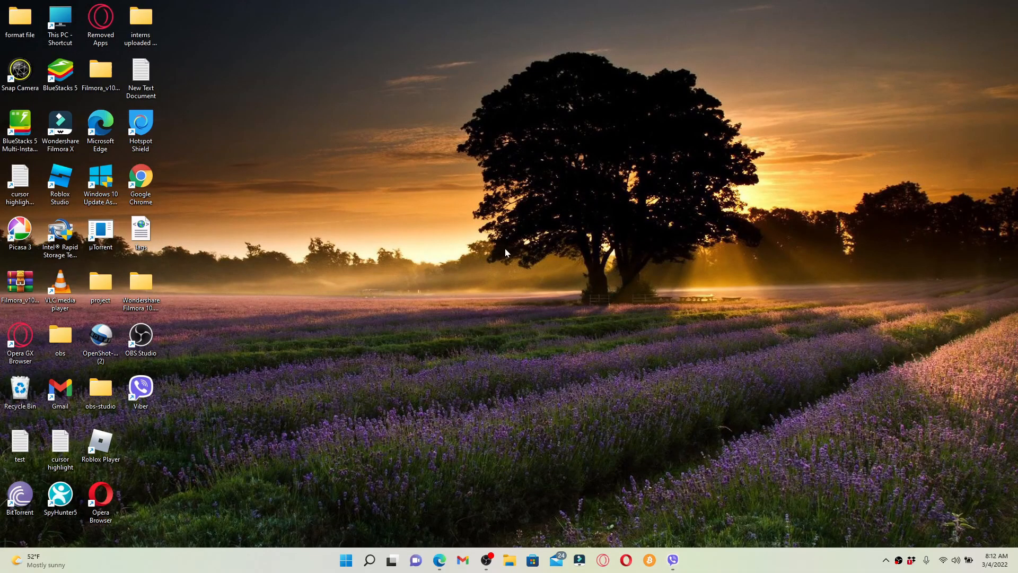